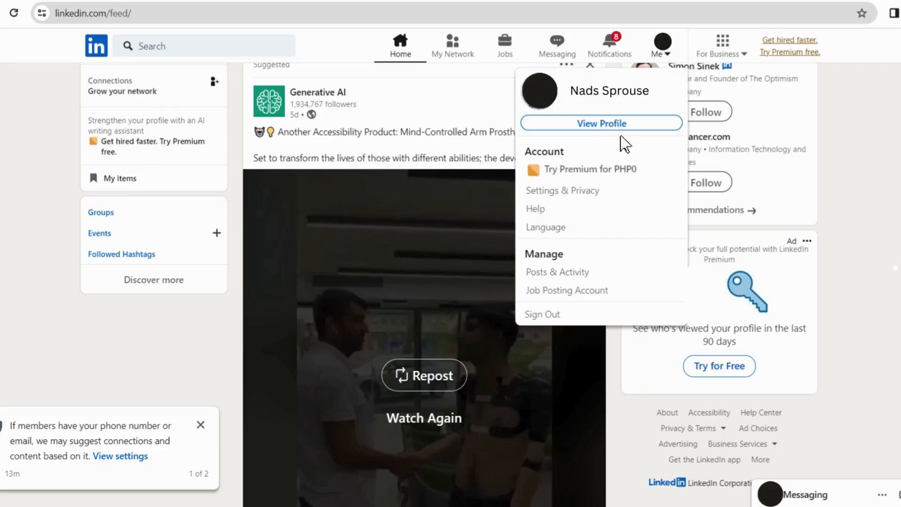
pyautogui.moveTo(624, 143)
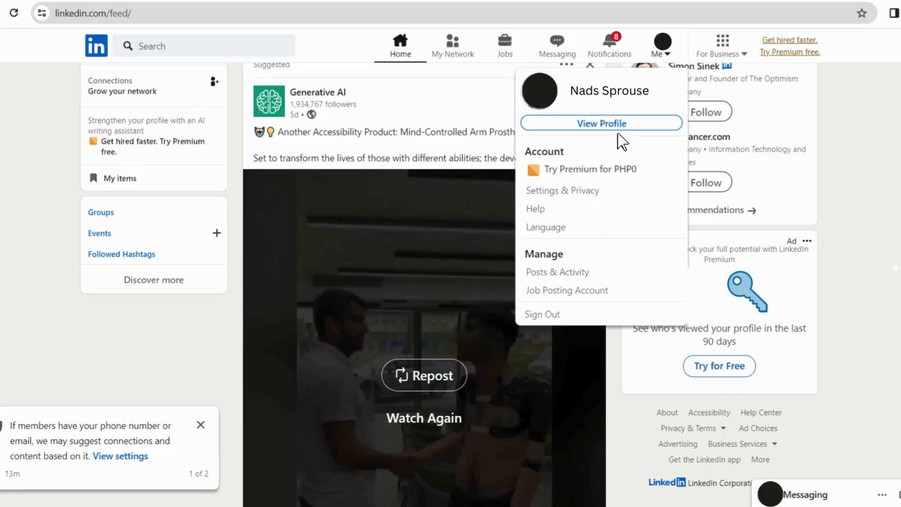
pyautogui.moveTo(627, 147)
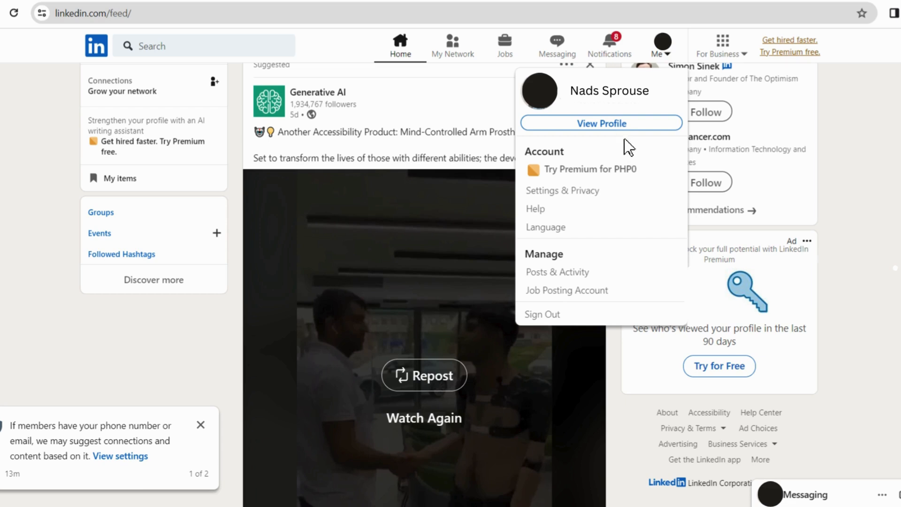
# View your own profile and show its Contact info with profile link and email
pyautogui.click(601, 123)
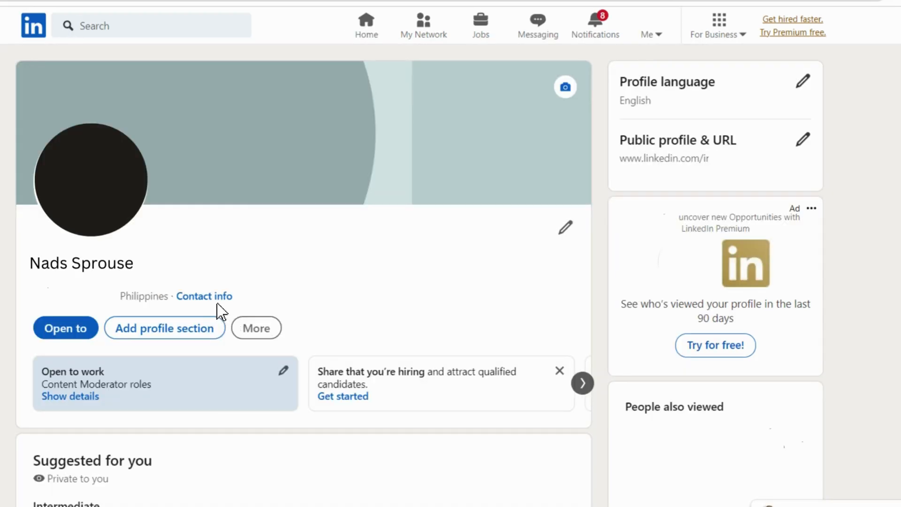
pyautogui.moveTo(229, 319)
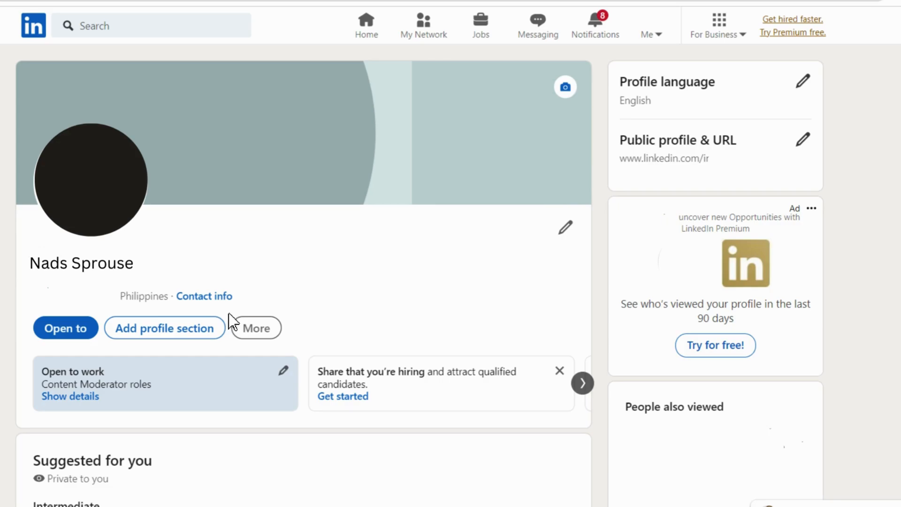
pyautogui.click(204, 296)
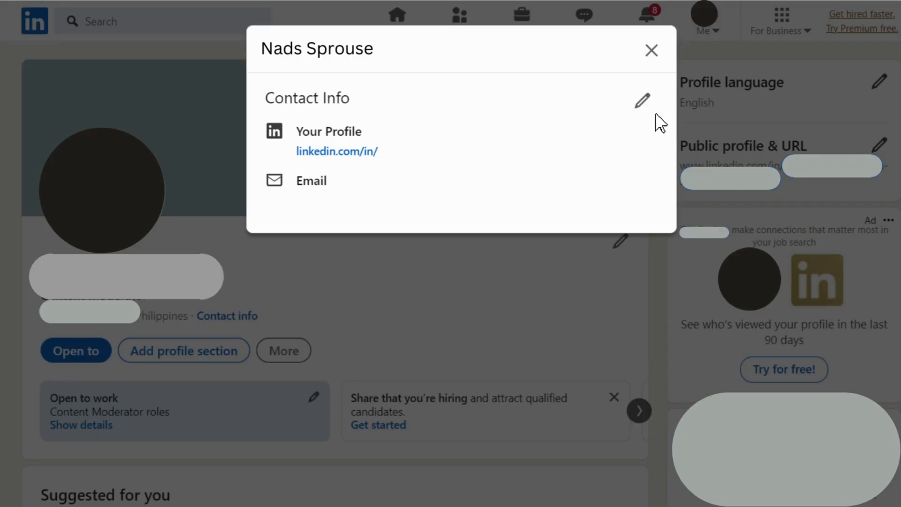